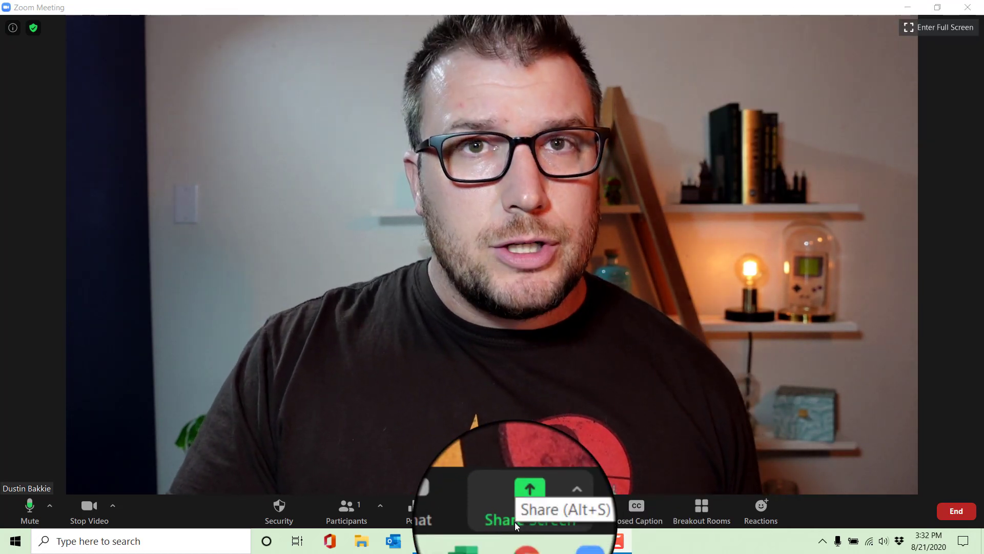
# - Bring up the Advanced sharing options where PowerPoint as Virtual Background lives
pyautogui.click(529, 512)
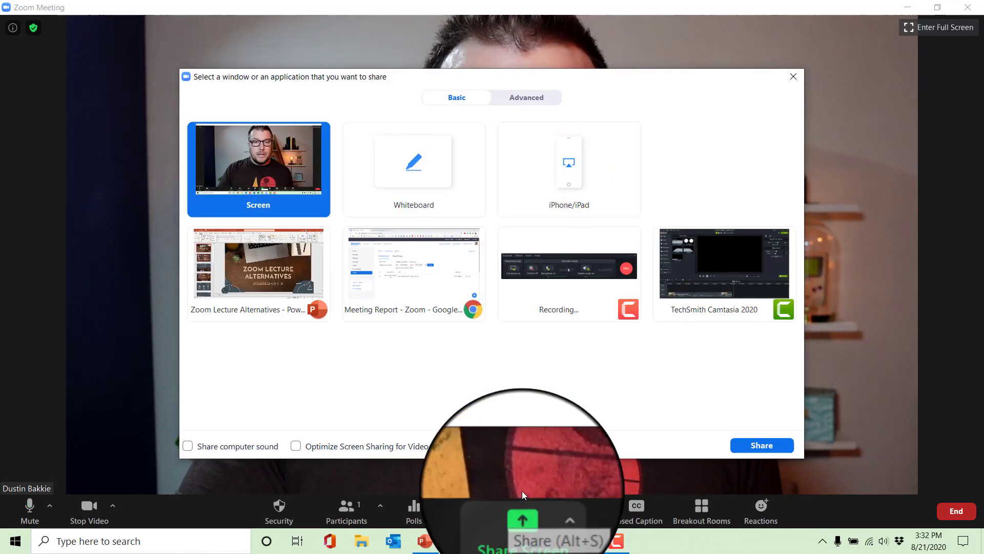
pyautogui.click(526, 97)
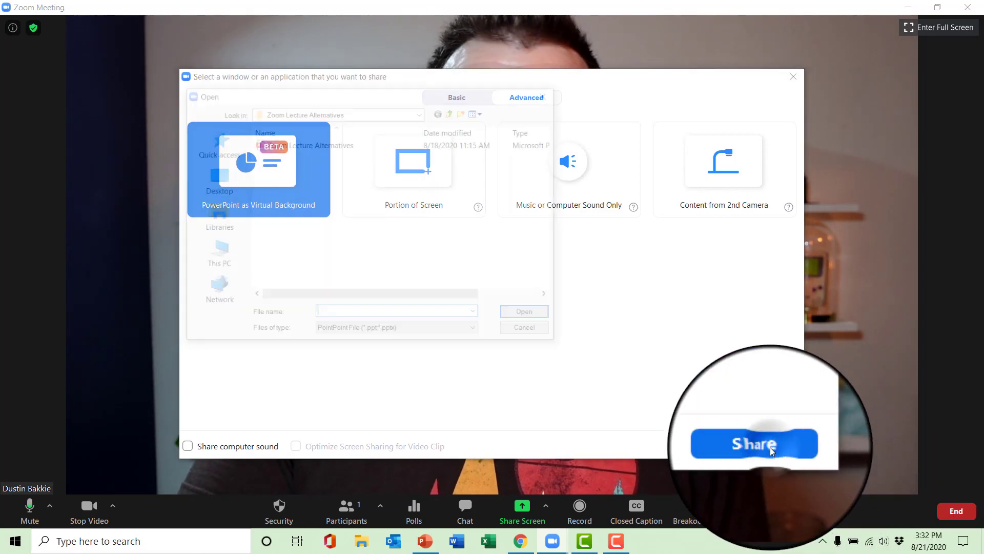
# - Share the slides as virtual background, move your video to the lower left, and advance to slide 4 (Podcasting)
pyautogui.click(753, 444)
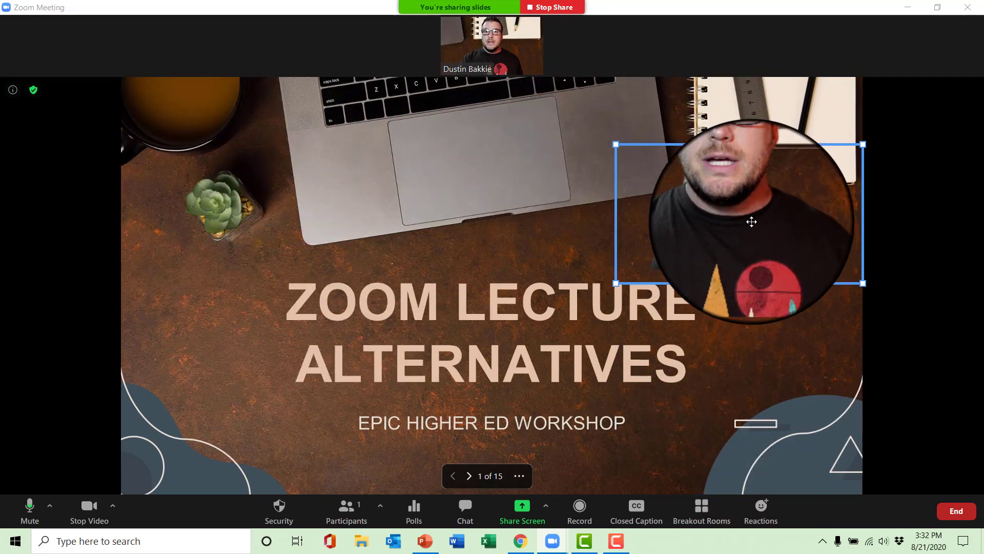
pyautogui.moveTo(751, 222); pyautogui.dragTo(240, 449)
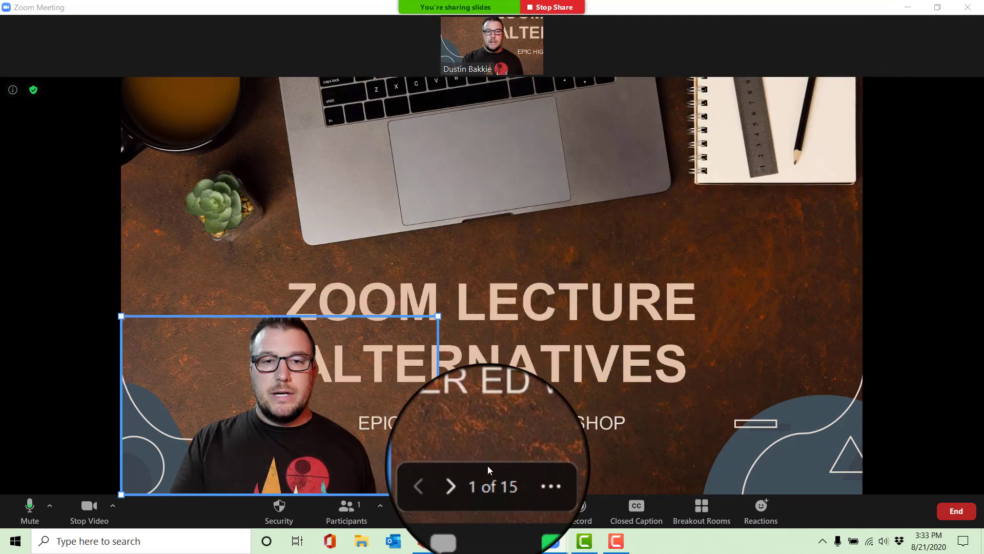
pyautogui.click(450, 486)
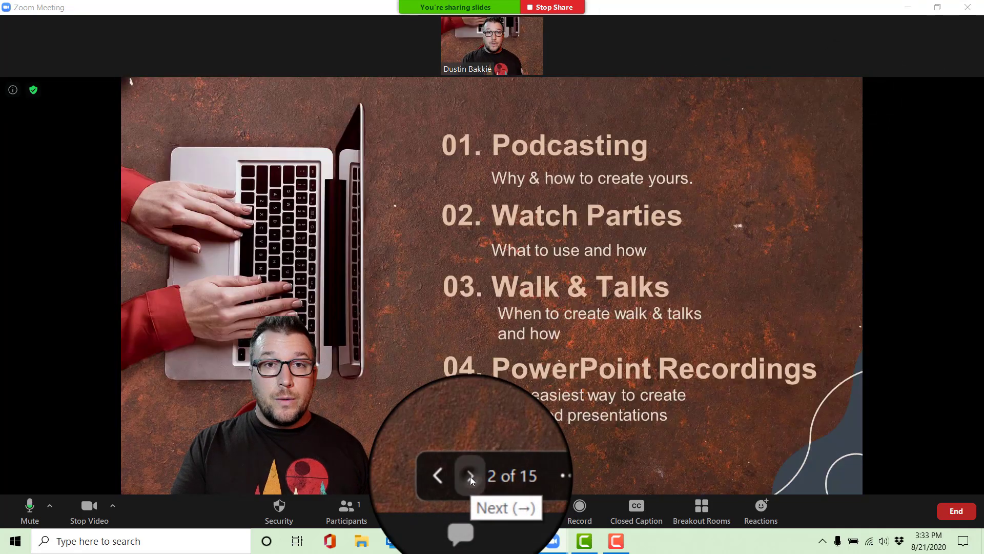
pyautogui.click(469, 475)
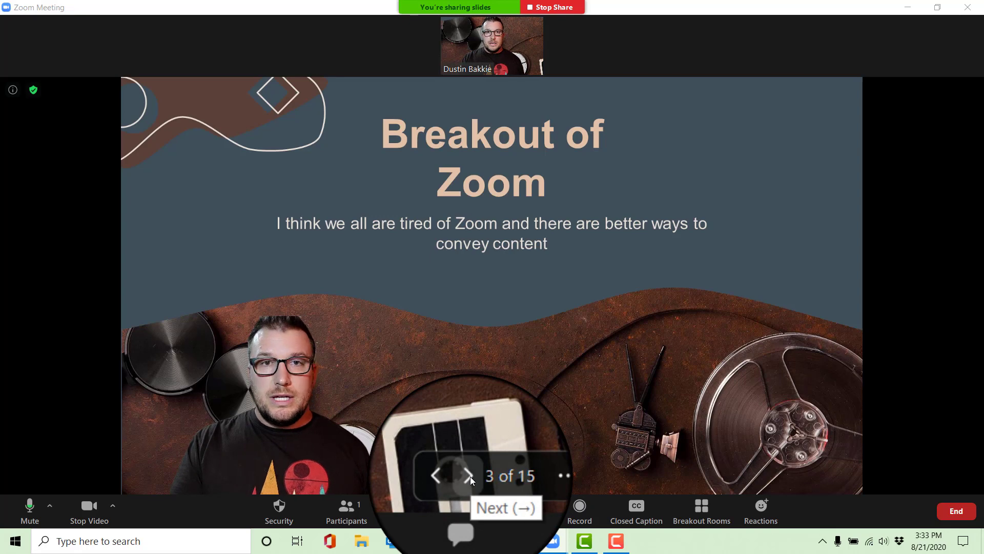
pyautogui.click(464, 475)
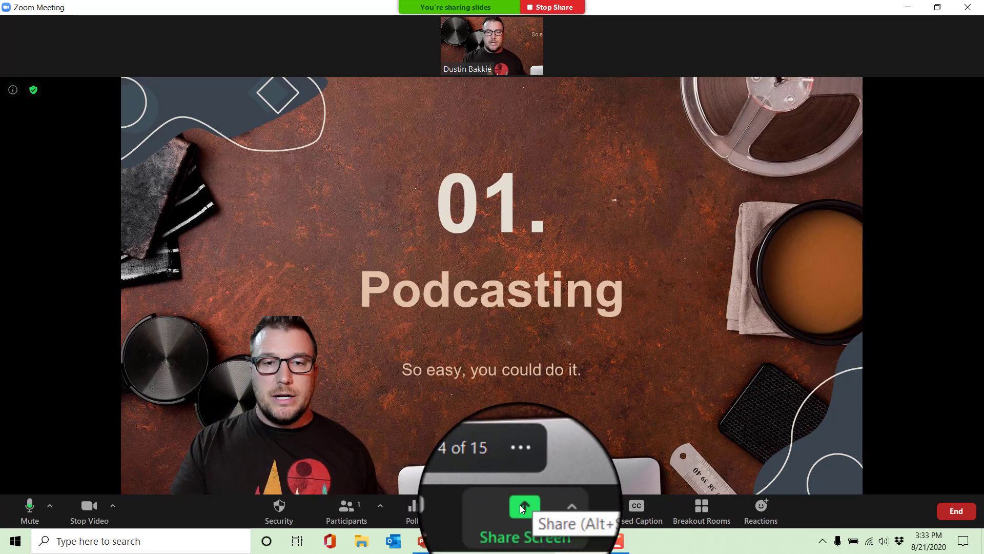
# - From the Basic sharing choices, share the Zoom Lecture Alternatives PowerPoint window itself
pyautogui.click(522, 509)
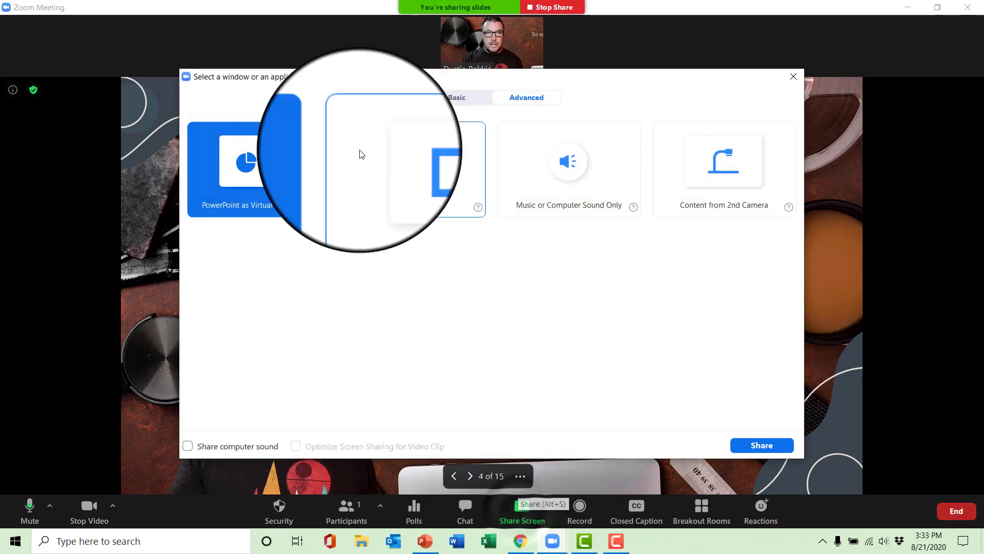
pyautogui.click(458, 97)
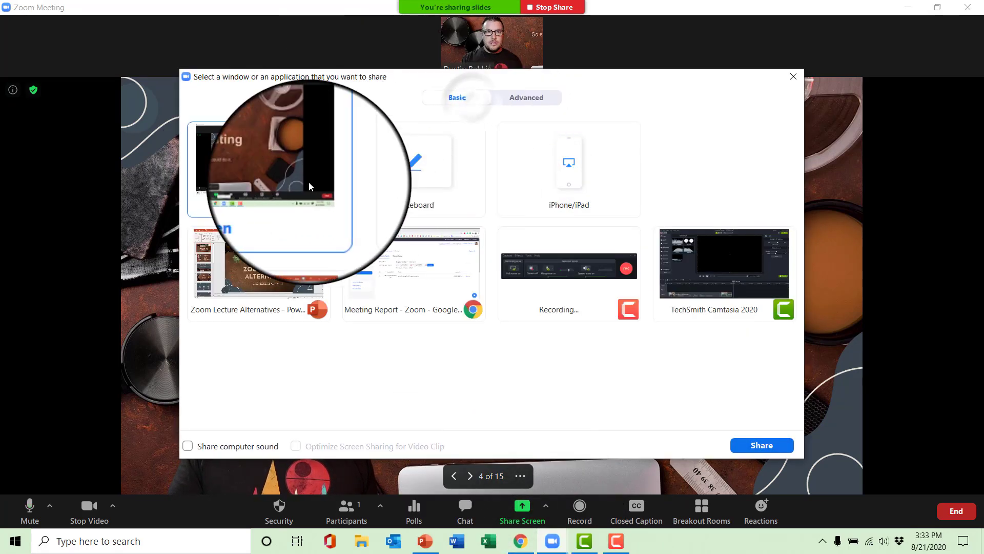
pyautogui.click(257, 264)
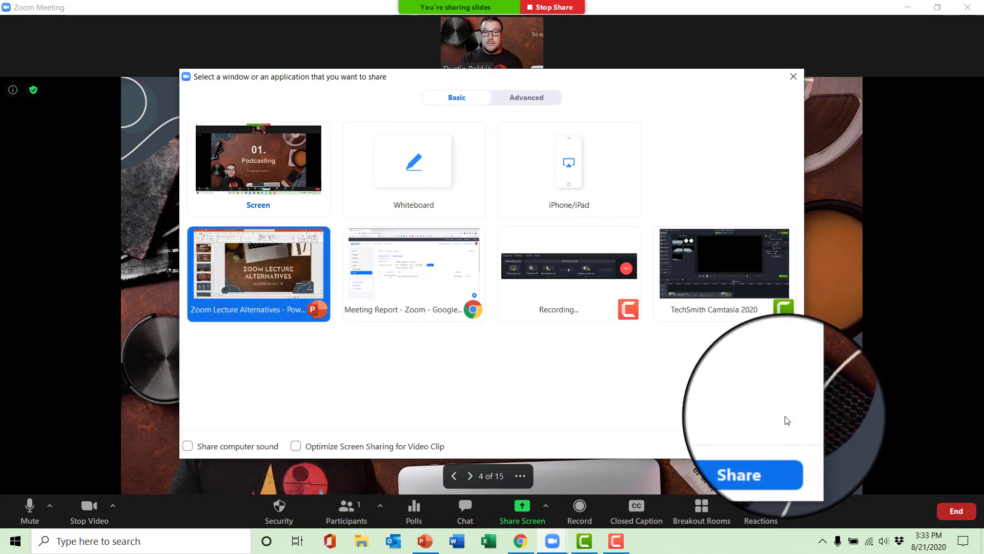
pyautogui.click(739, 475)
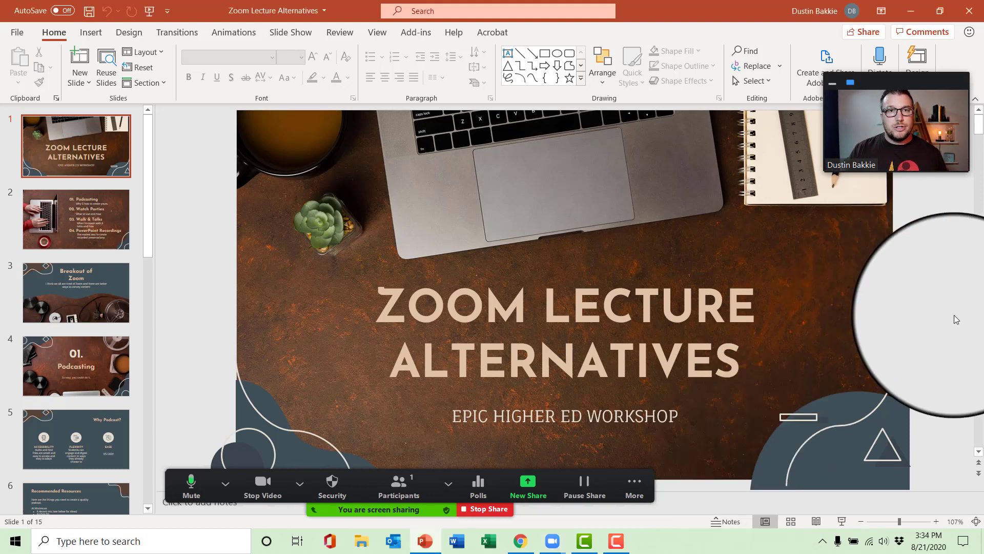
# - Start the deck's slide show From Beginning via the Slide Show ribbon
pyautogui.click(289, 32)
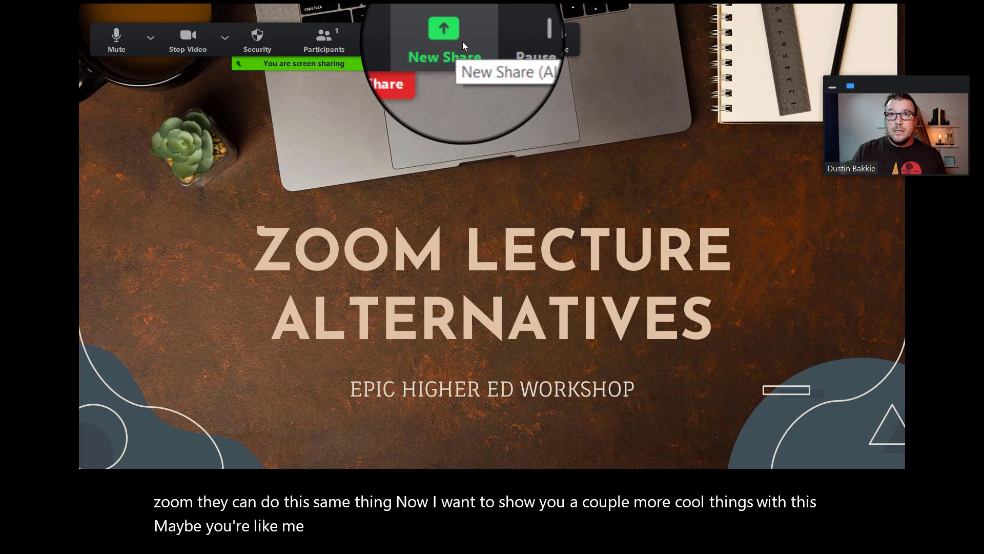
# - Advance the subtitled slide show past the title slide toward the agenda slide
pyautogui.click(442, 38)
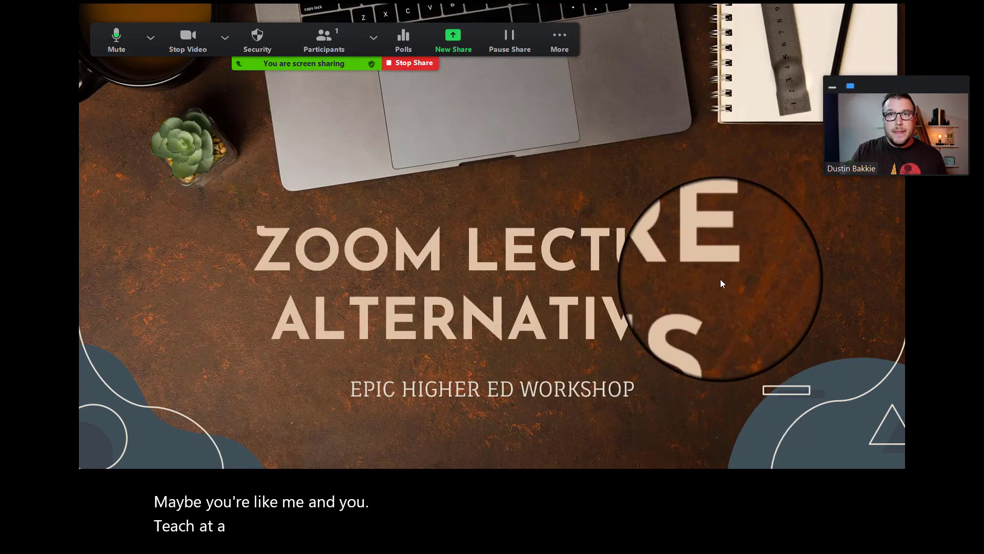
pyautogui.click(409, 62)
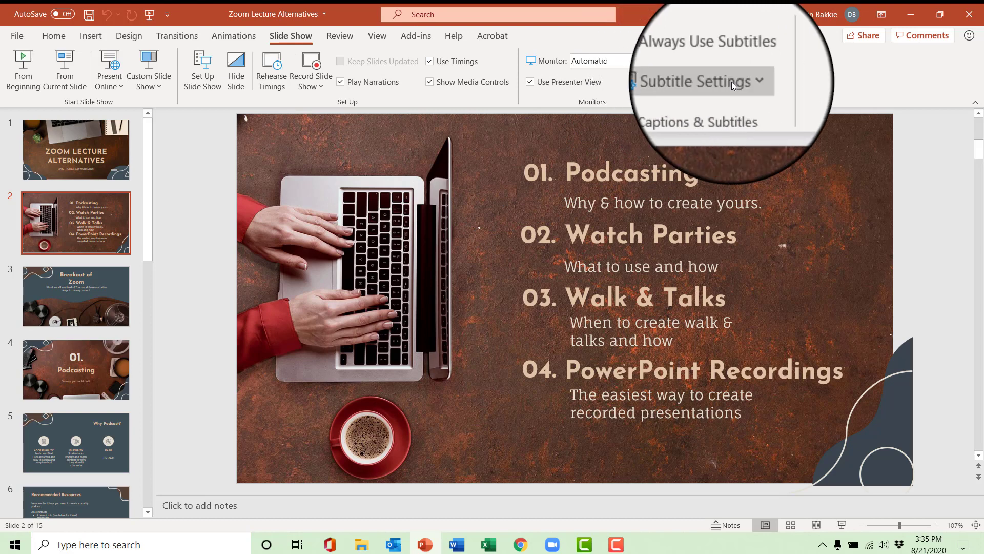
# - Show the Subtitle Settings choices for spoken language, subtitle language and placement
pyautogui.click(697, 82)
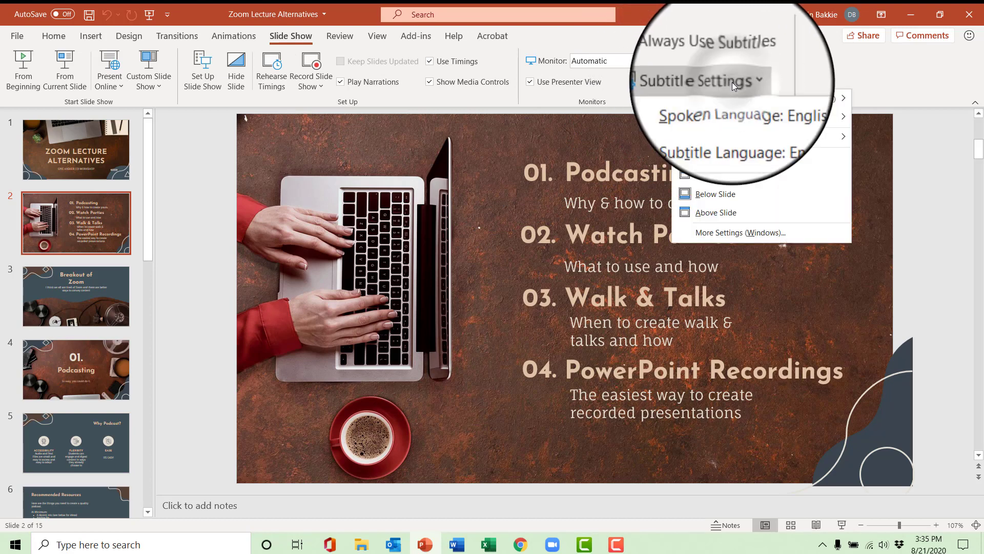
pyautogui.click(741, 152)
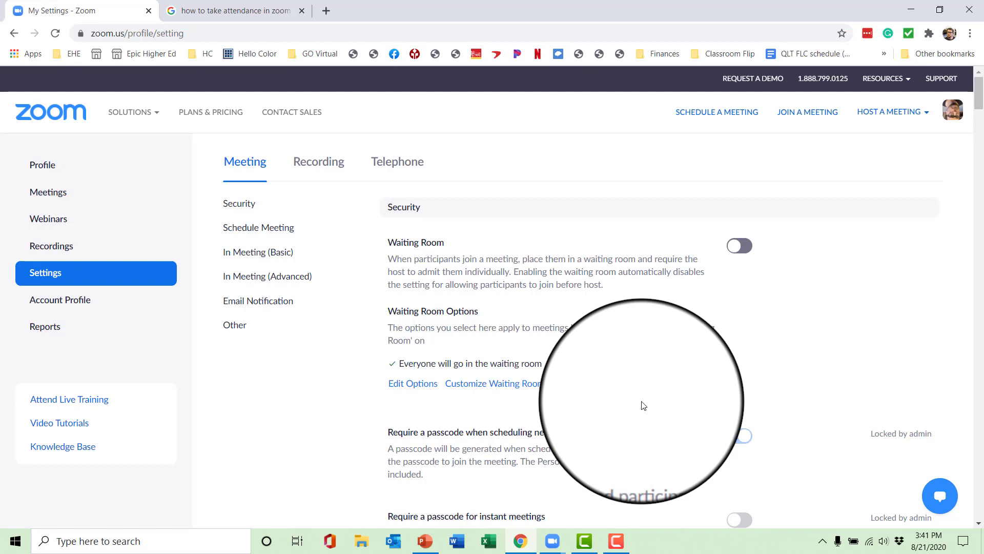
# - Switch the In Meeting (Basic) Annotation toggle on in the Zoom web settings
pyautogui.click(739, 436)
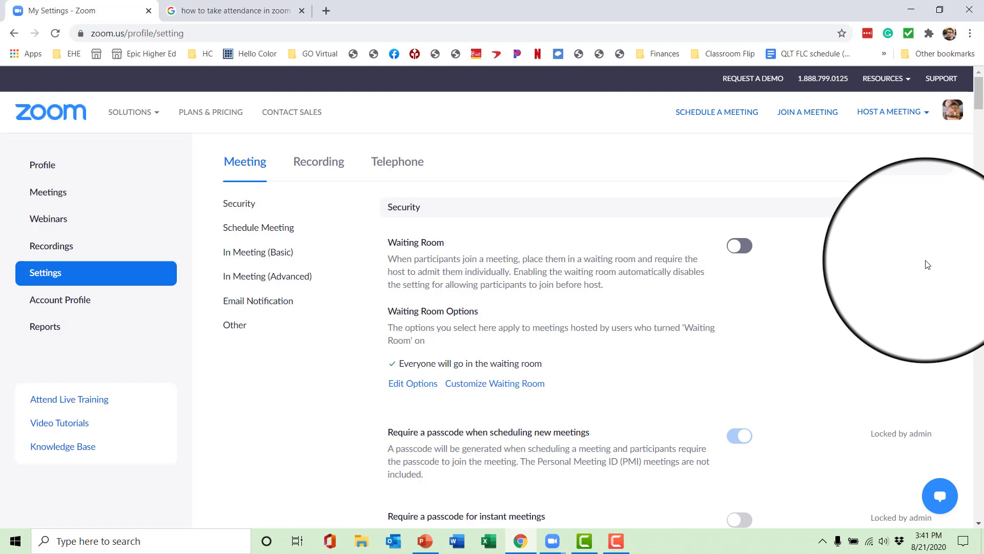
pyautogui.scroll(-3)
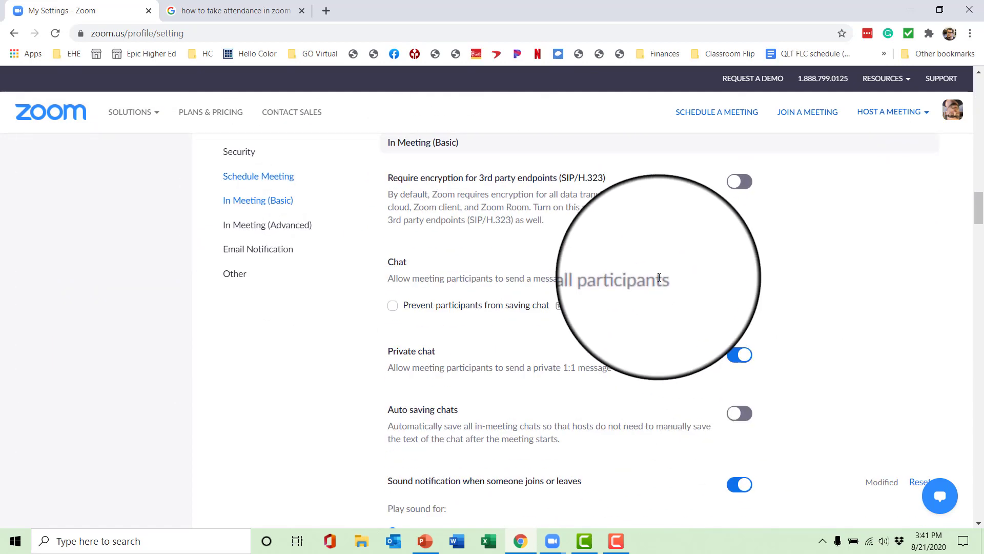
pyautogui.scroll(-3)
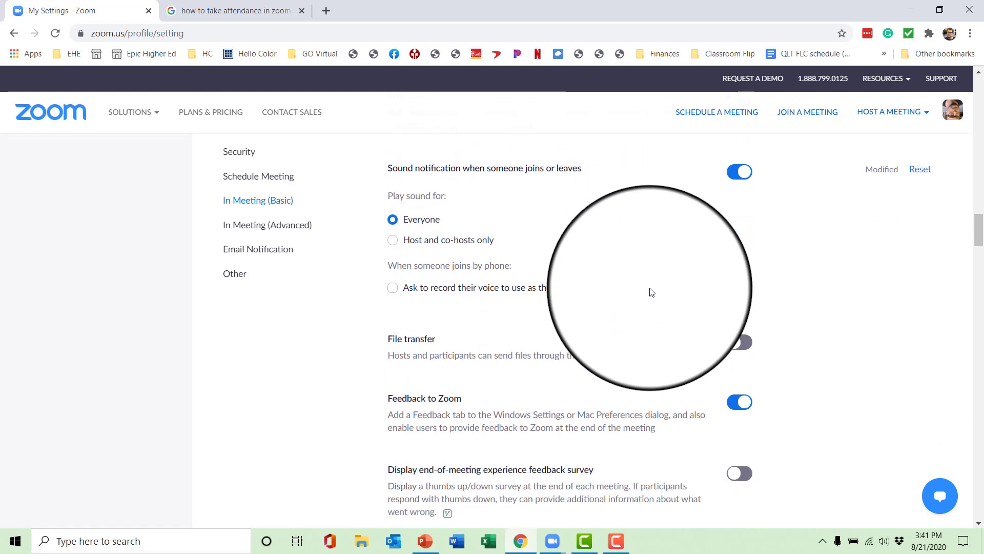
pyautogui.scroll(-3)
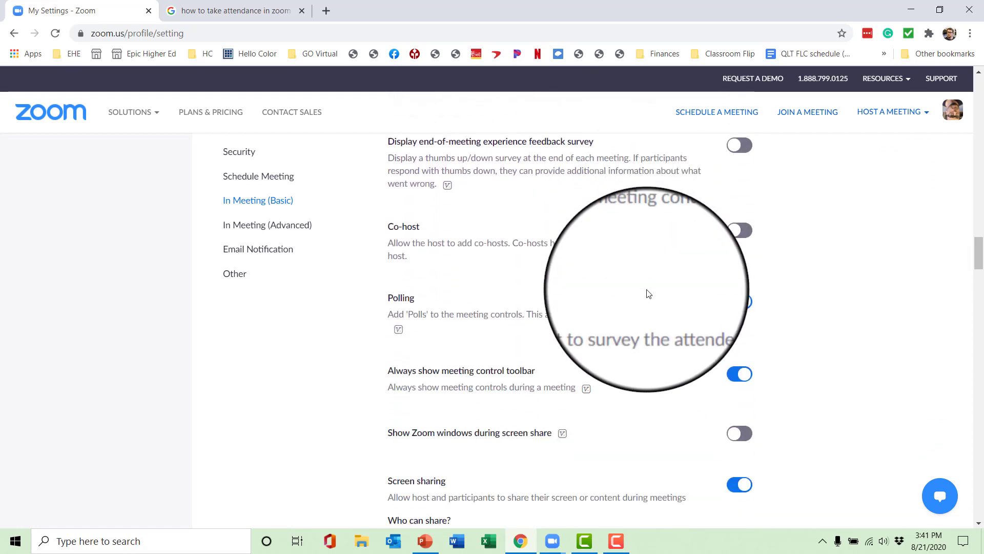
pyautogui.scroll(-3)
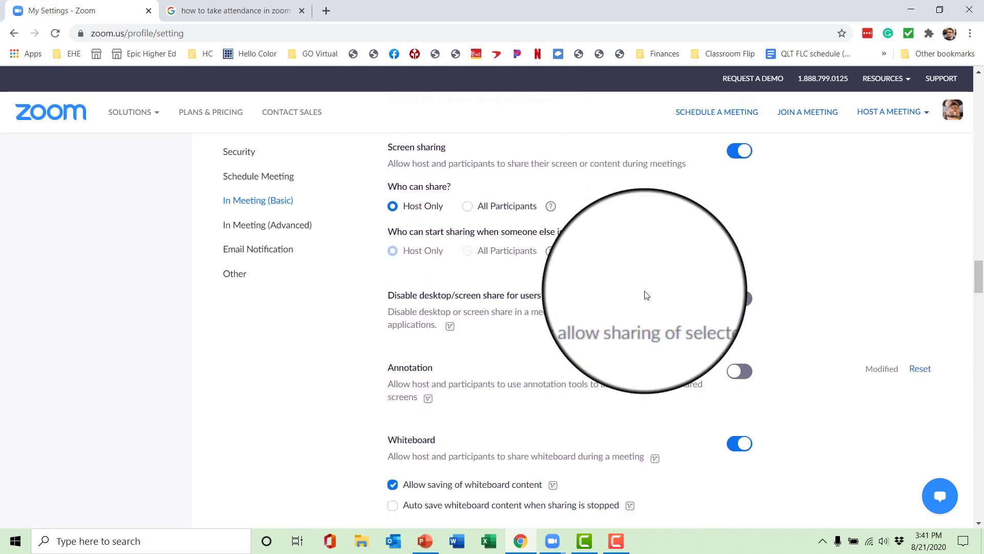
pyautogui.scroll(-3)
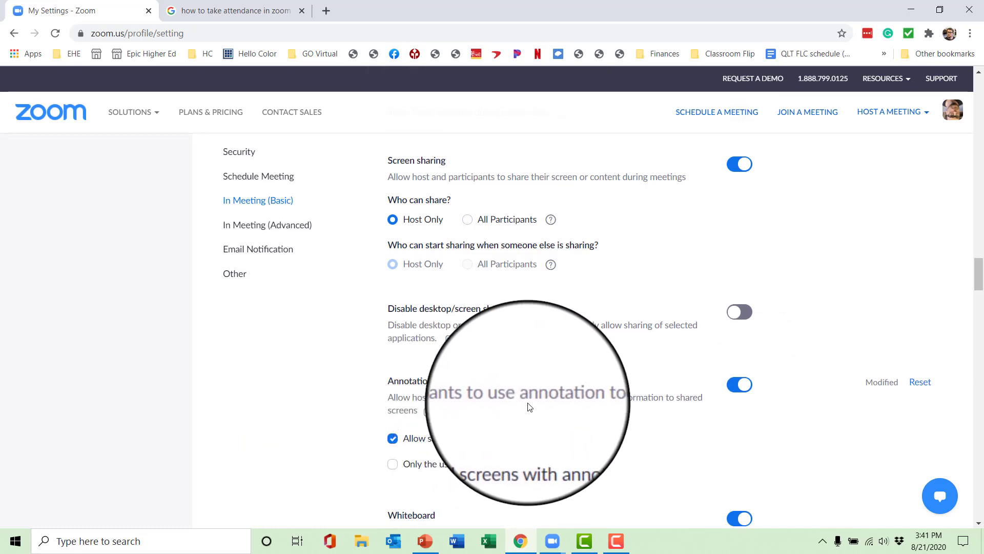
pyautogui.moveTo(660, 416)
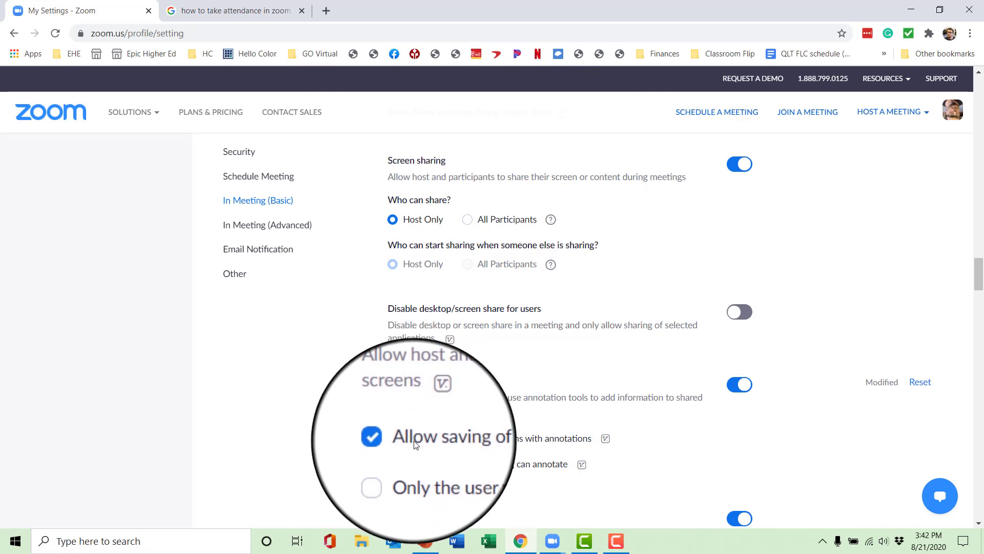
pyautogui.scroll(-3)
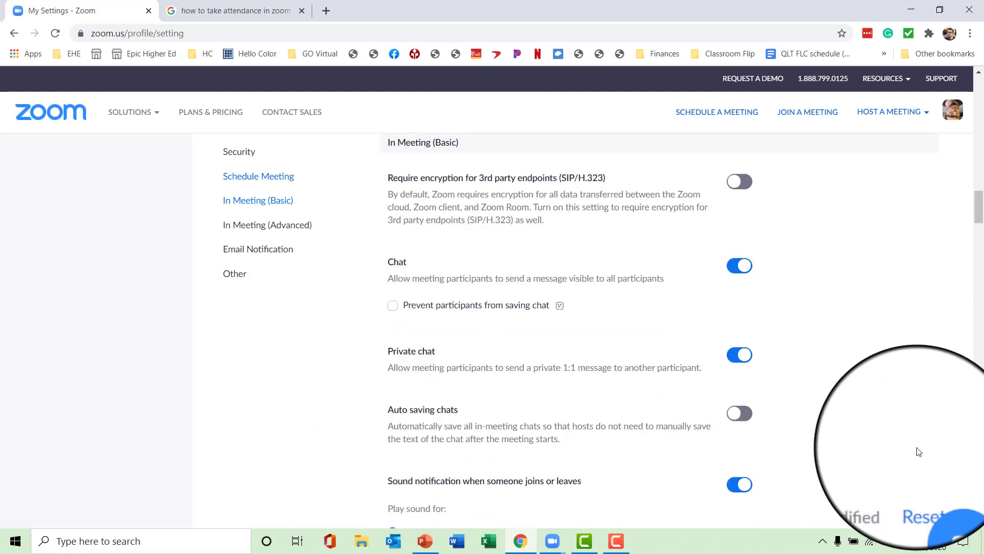
pyautogui.moveTo(848, 444)
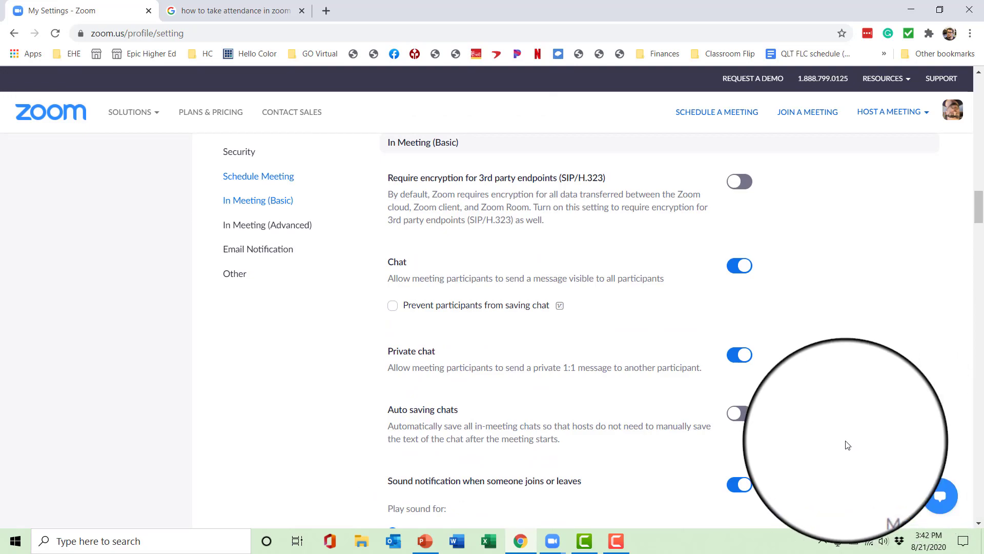
# - Return to the meeting window and share the PowerPoint presentation window again
pyautogui.click(615, 541)
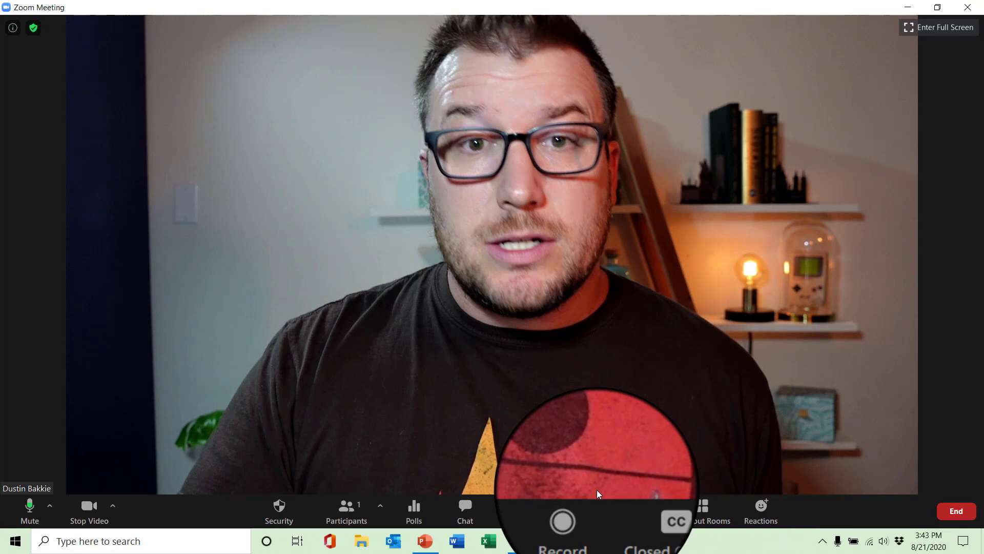
pyautogui.click(522, 509)
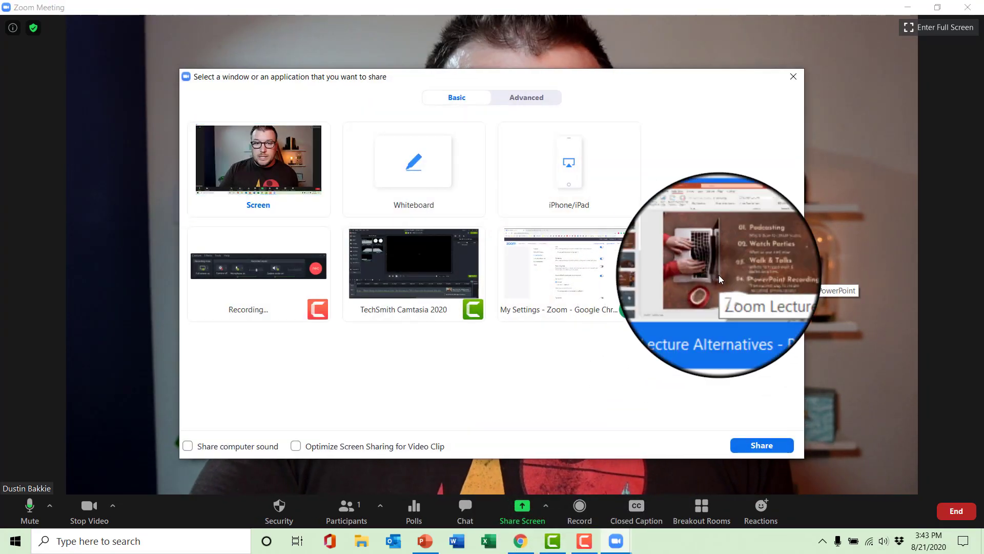
pyautogui.click(761, 445)
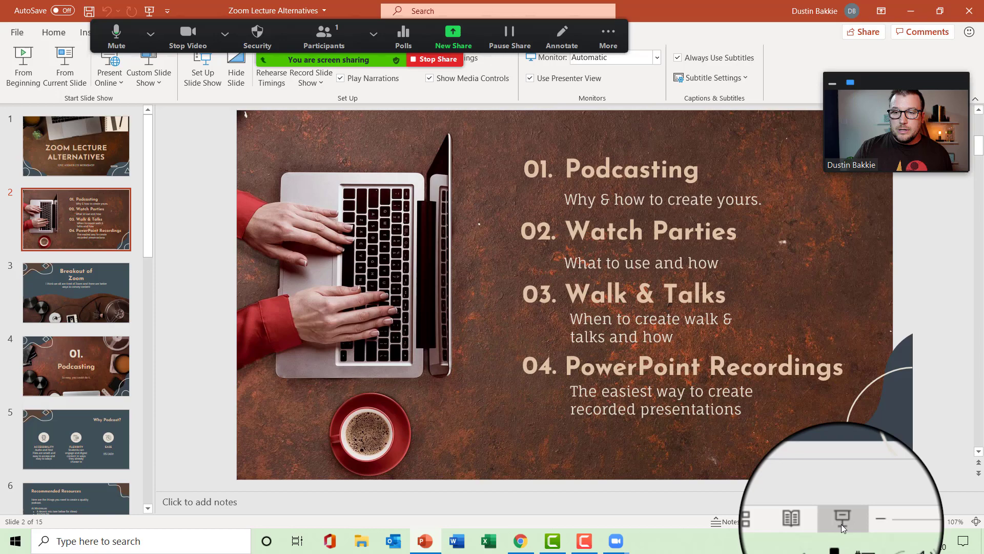
# - Present the agenda slide full screen and bring up Zoom's annotation toolbar over it
pyautogui.click(842, 518)
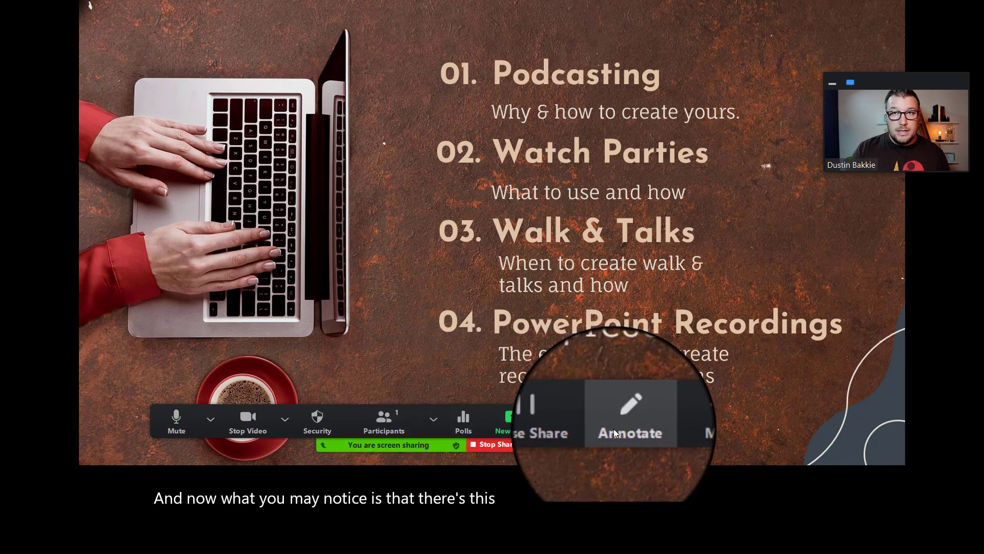
pyautogui.click(629, 420)
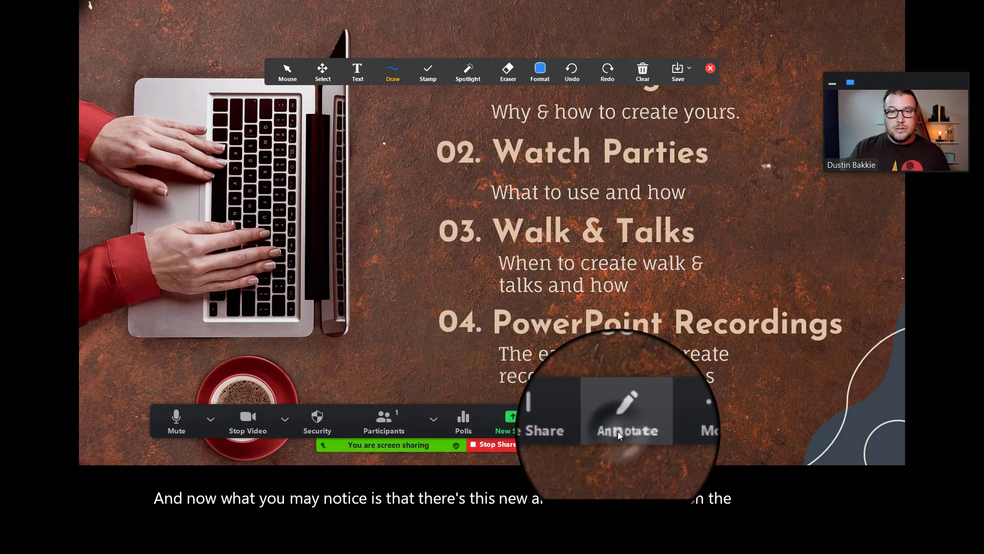
# - Use the Spotlight laser pointer on the slide, then undo the two misplaced stamp arrows
pyautogui.click(627, 420)
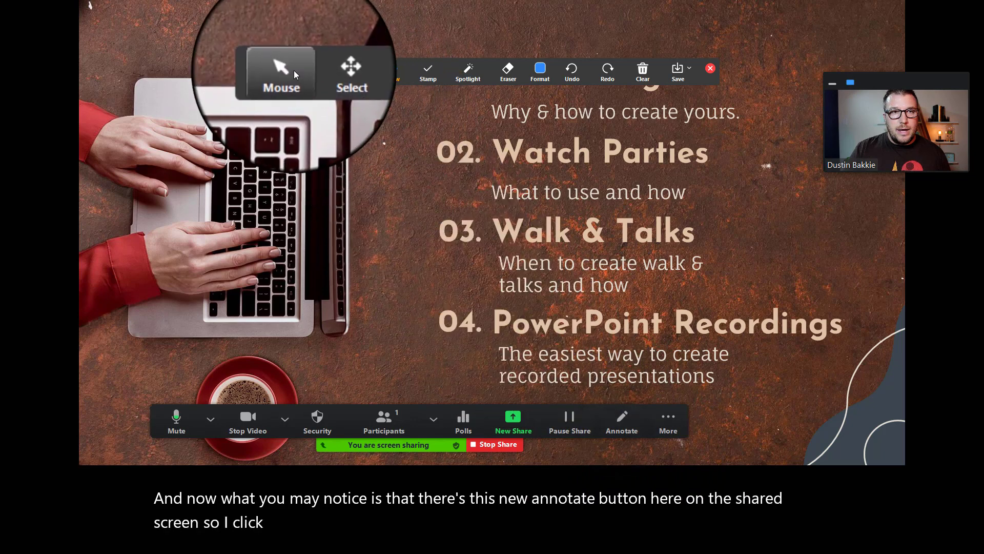
pyautogui.click(538, 71)
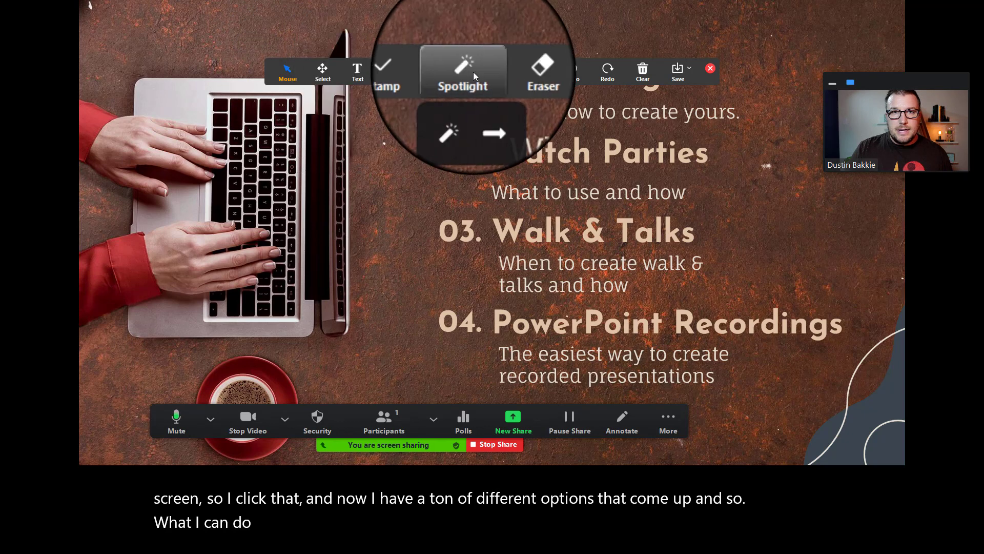
pyautogui.click(464, 71)
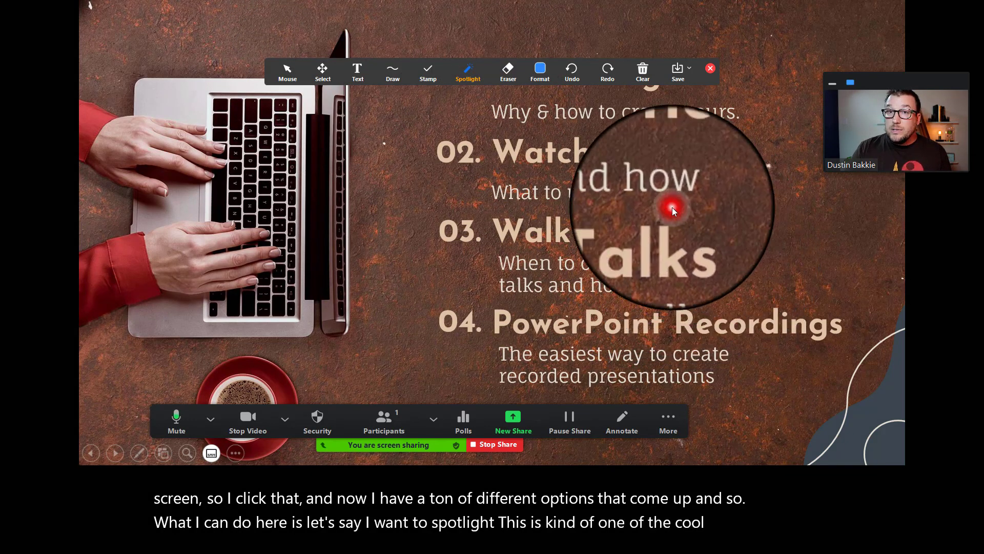
pyautogui.moveTo(704, 266)
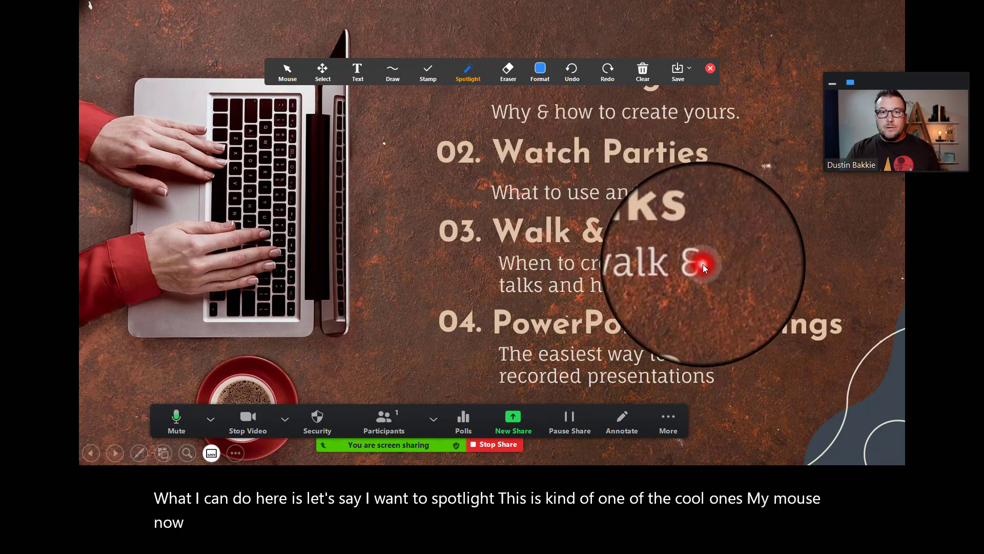
pyautogui.moveTo(656, 289)
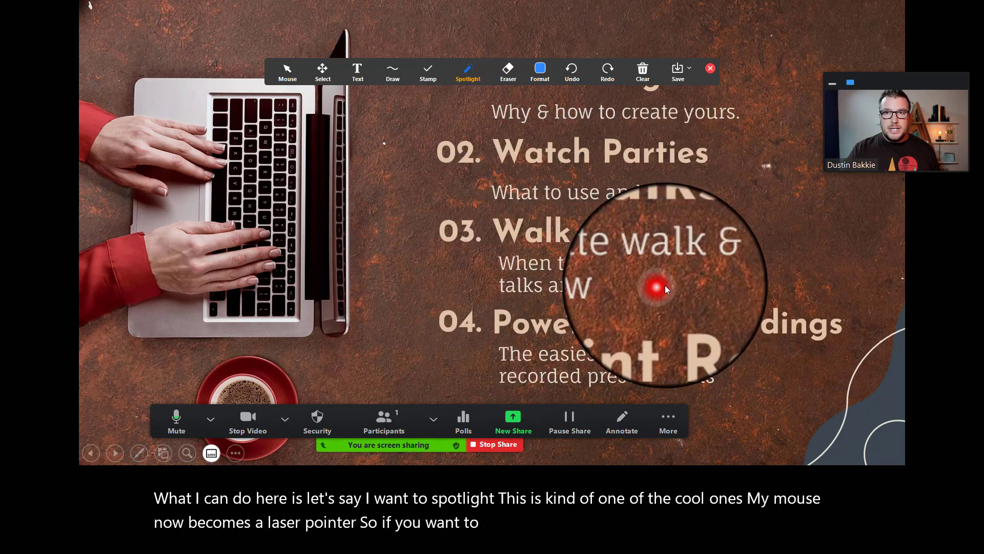
pyautogui.moveTo(618, 258)
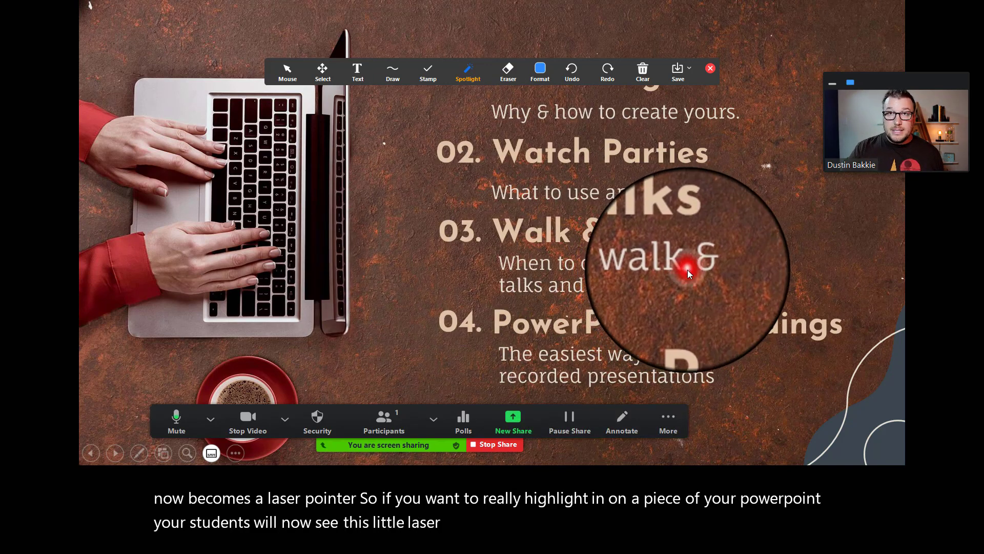
pyautogui.moveTo(681, 283)
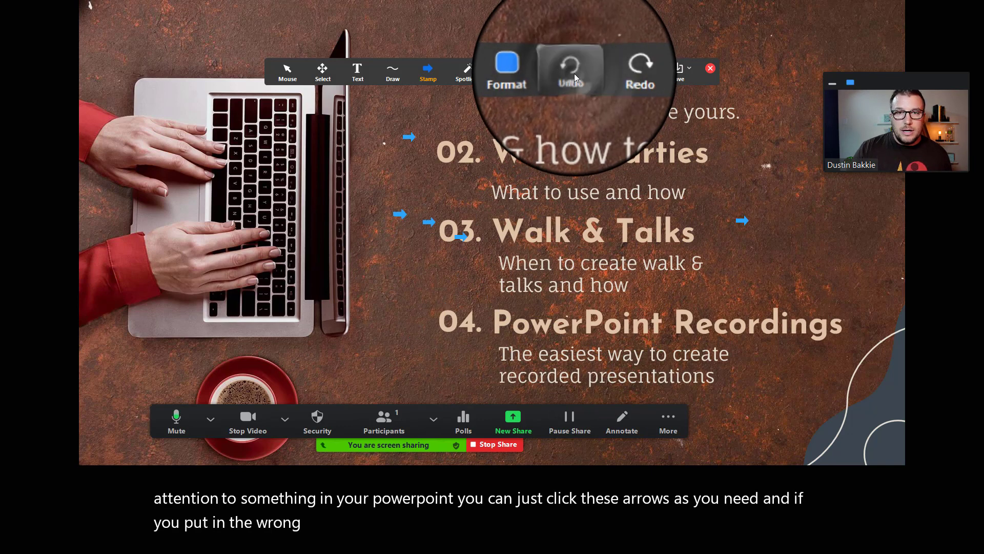
pyautogui.click(570, 68)
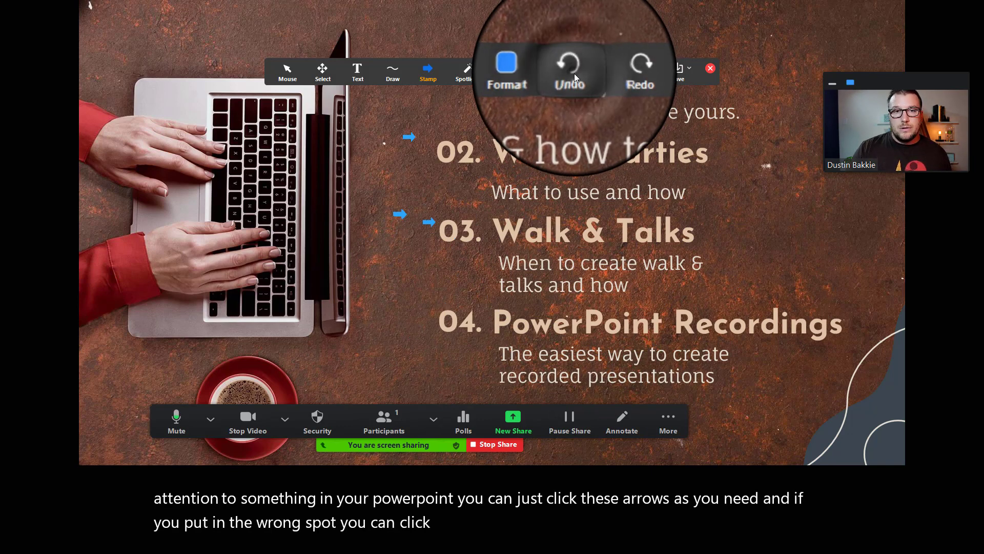
pyautogui.click(570, 69)
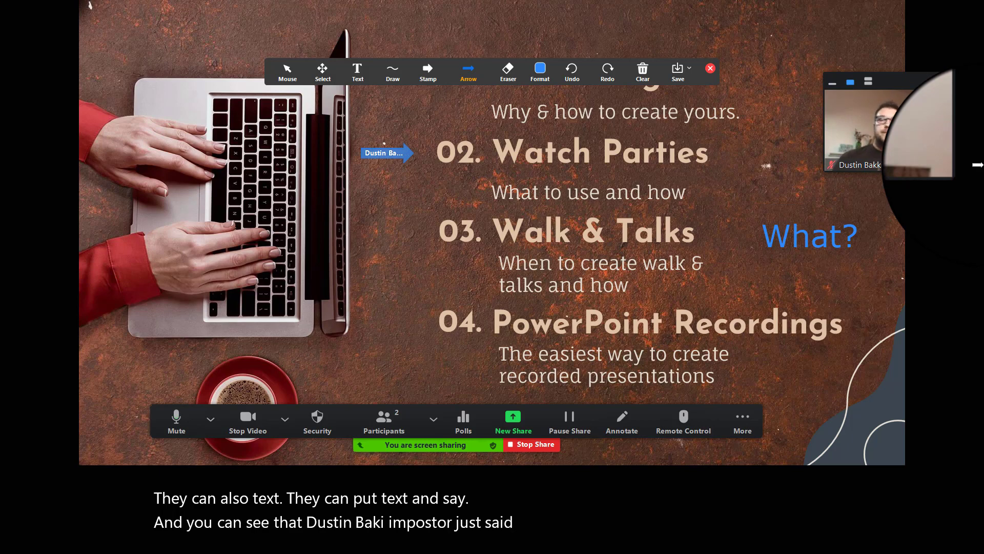
# - Clear only the viewers' drawings from the shared slide, keeping your own arrow, then stop sharing
pyautogui.click(641, 70)
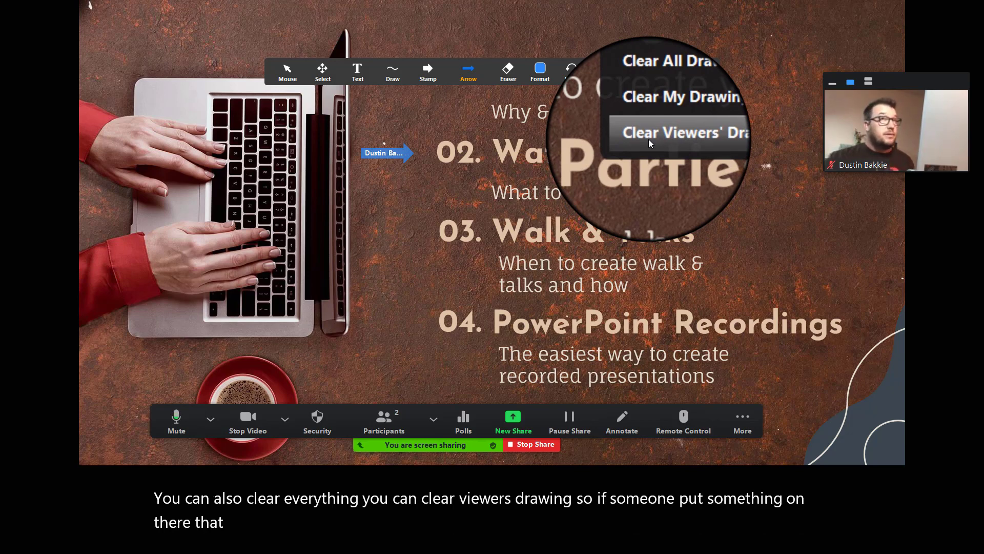
pyautogui.click(678, 133)
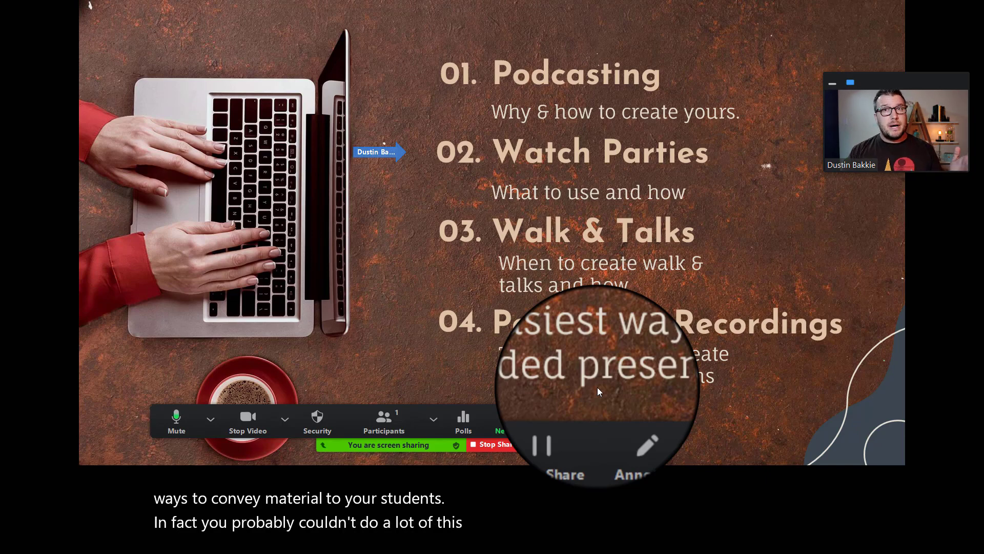
pyautogui.click(493, 444)
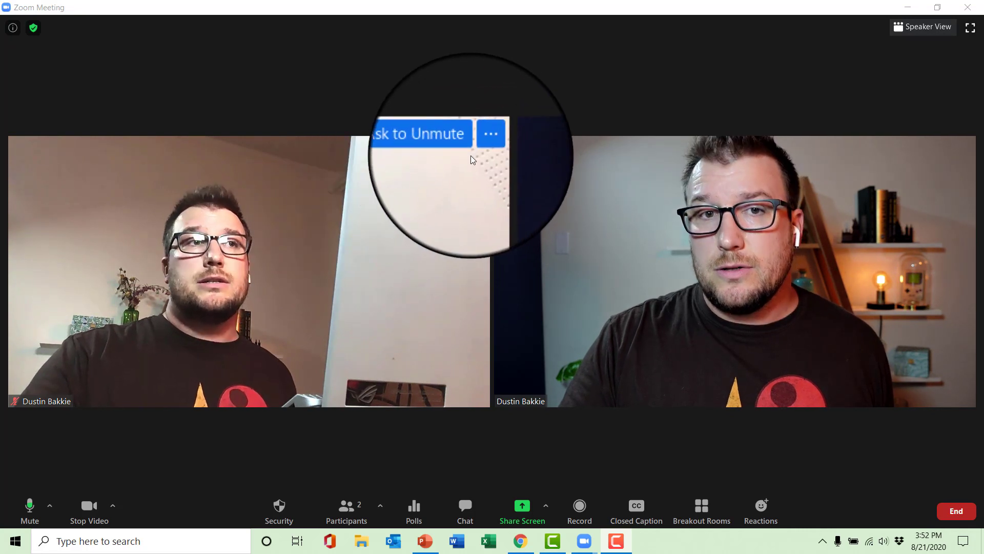
# - Rename the other participant to 'Dustin Bakkie (Imposter)' via the tile's More menu
pyautogui.click(491, 133)
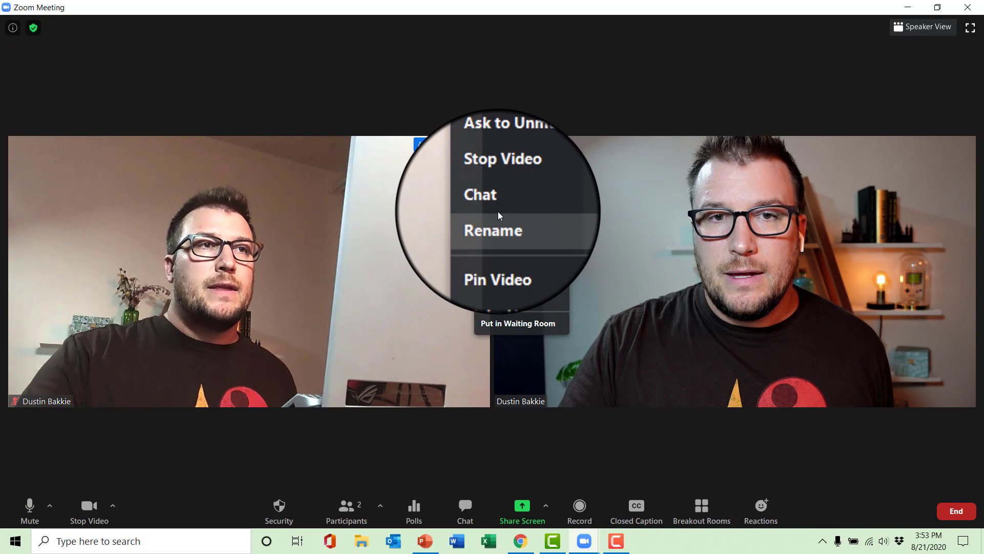
pyautogui.click(494, 230)
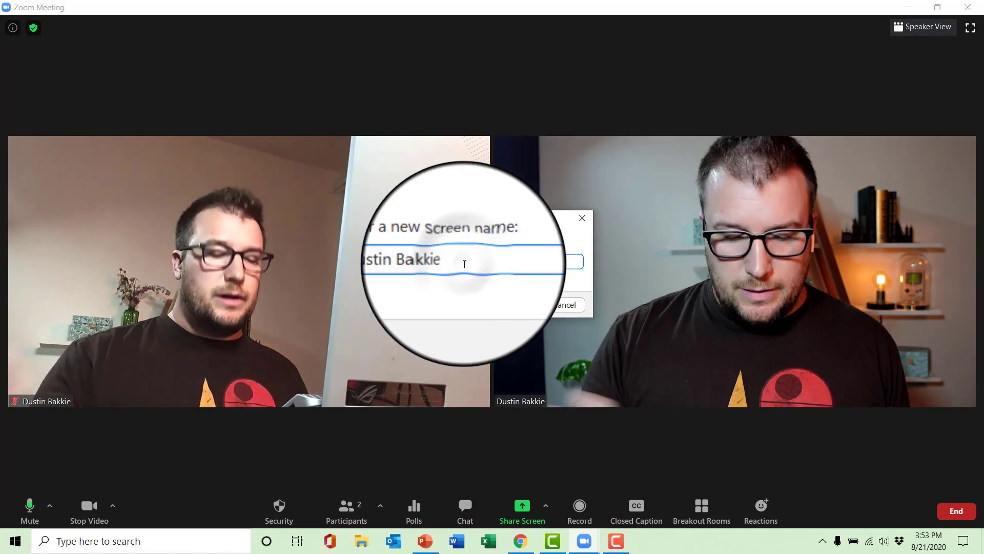
pyautogui.write('(Imposter')
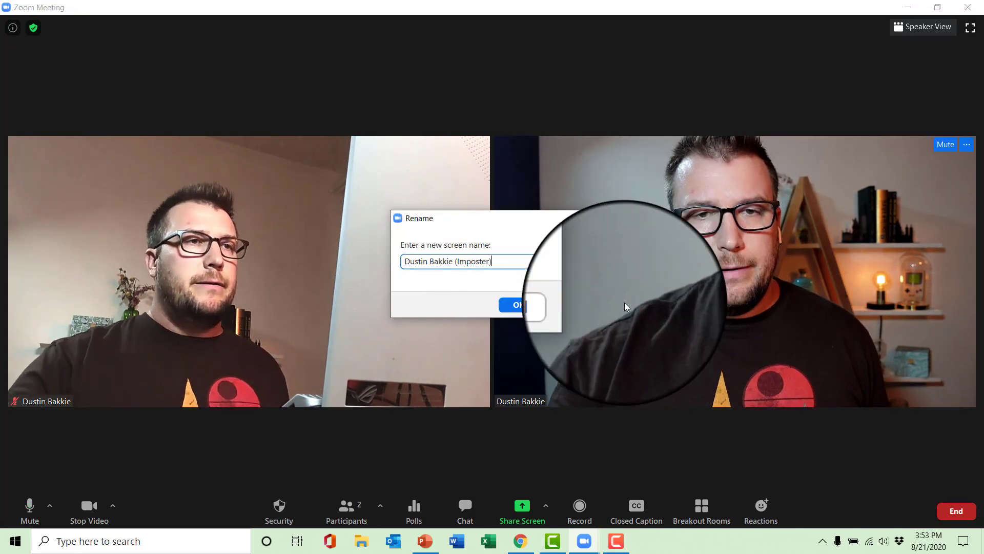
pyautogui.click(514, 304)
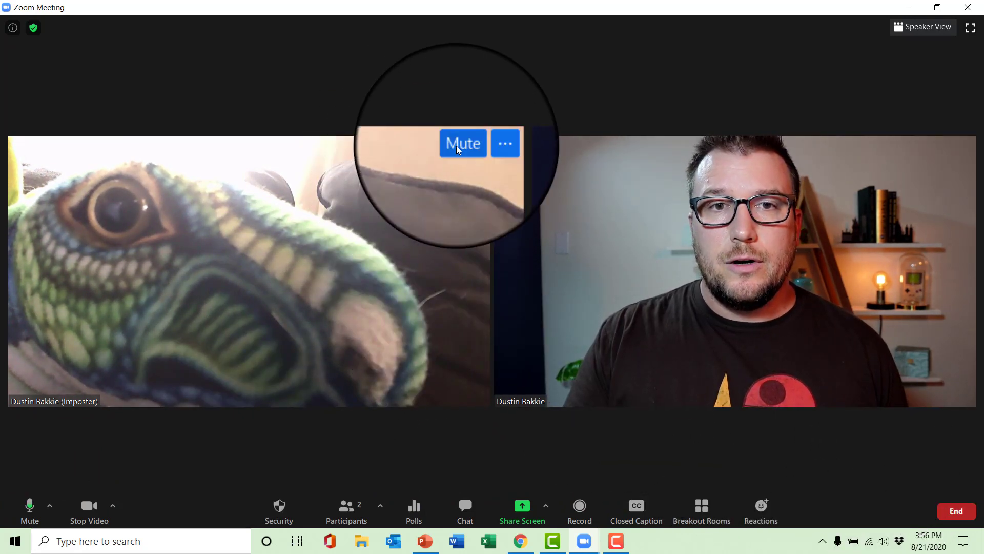
# - Mute the Dustin Bakkie (Imposter) participant from their video tile
pyautogui.click(462, 144)
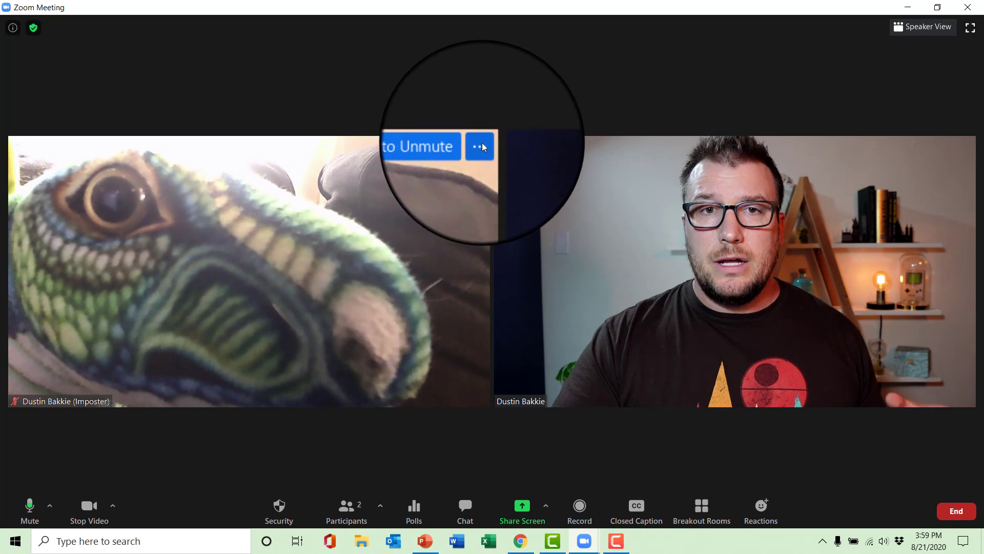
# - Show the More management options on the muted participant's tile
pyautogui.click(479, 147)
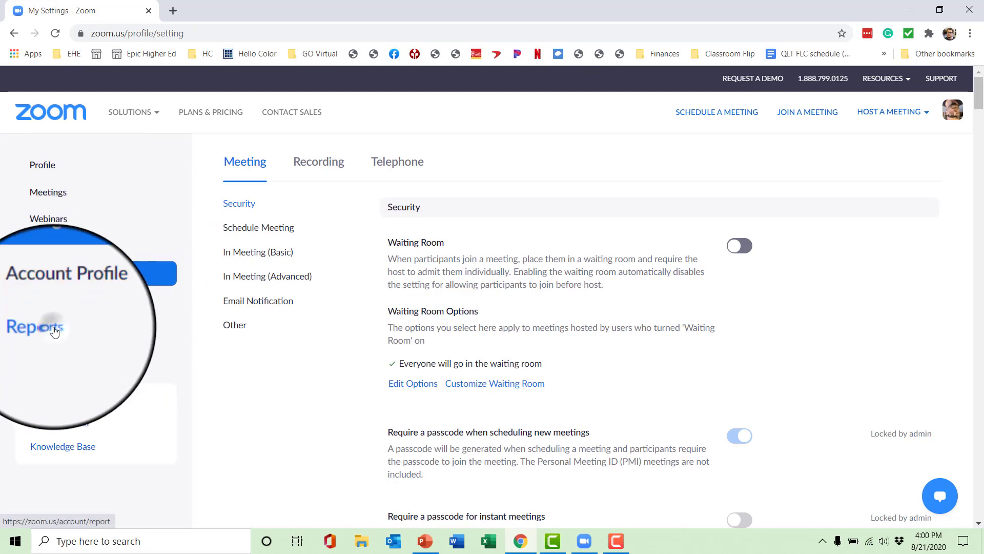
# - Go to Reports in the web portal sidebar to reach the 08/20–08/21/2020 Usage report
pyautogui.click(46, 325)
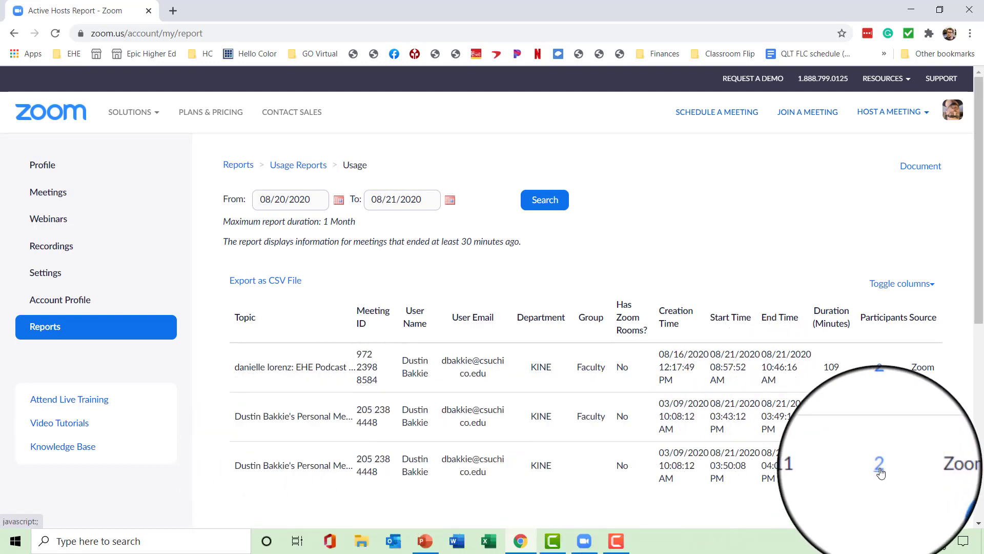
# - Export the 03:50 PM meeting's two-person participant list as CSV and close the dialog
pyautogui.click(879, 466)
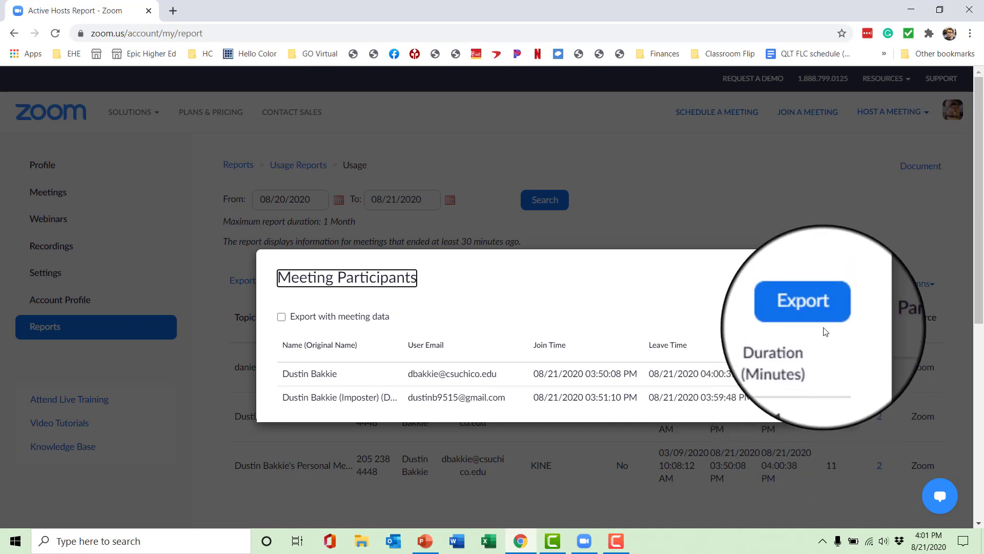
pyautogui.click(802, 309)
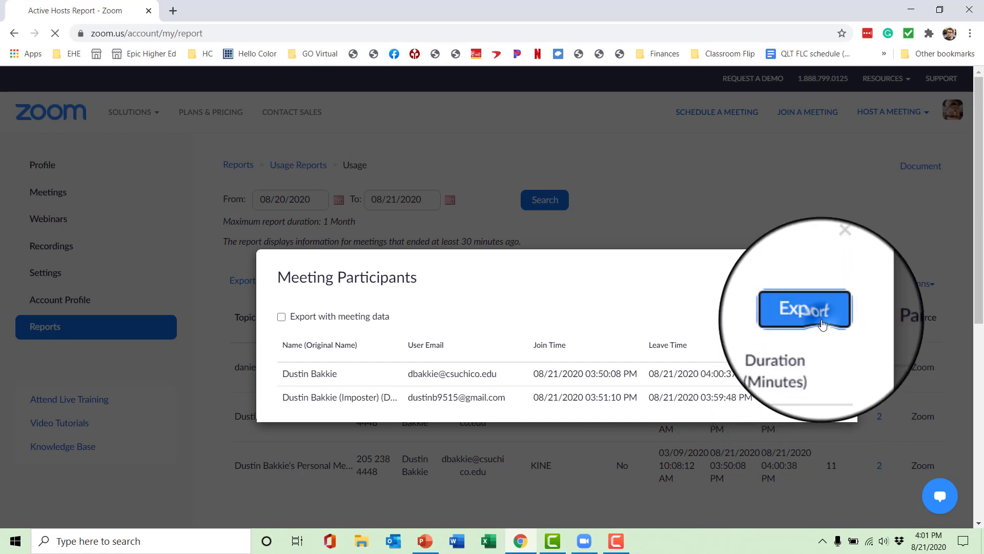
pyautogui.click(806, 309)
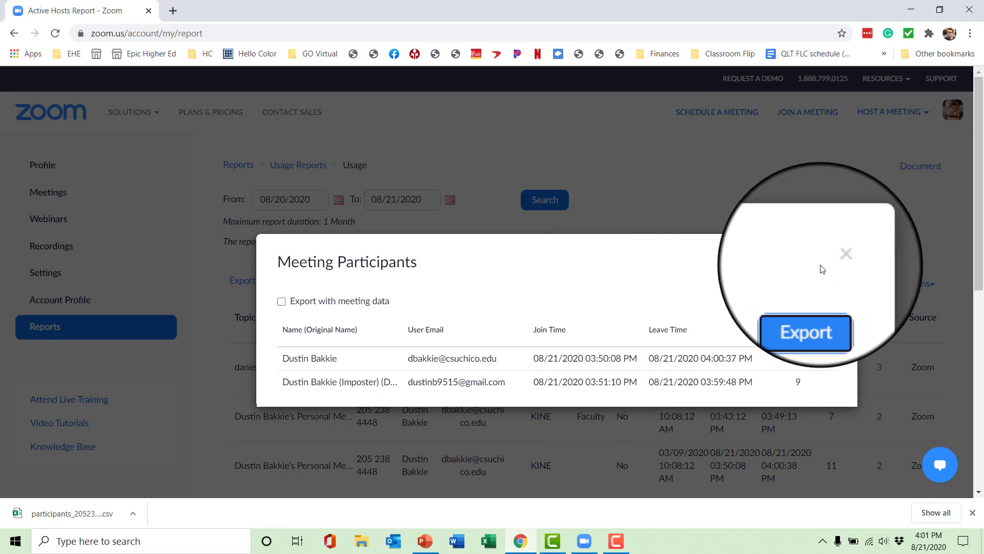
pyautogui.click(846, 254)
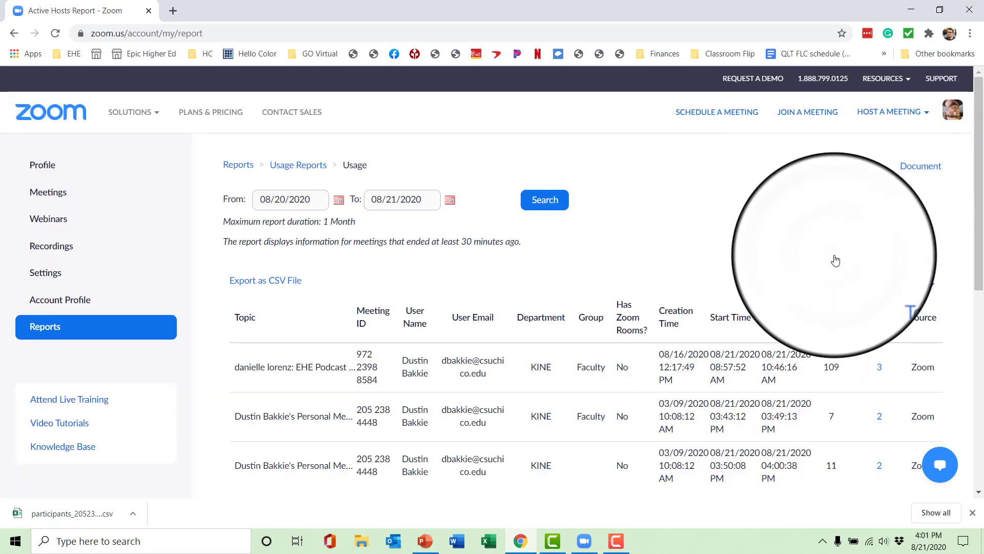